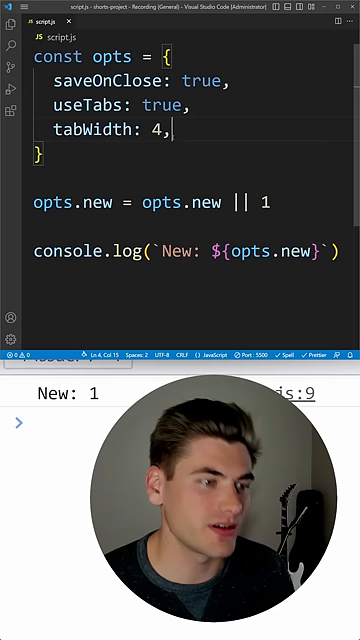
# Add new: 2 to the opts object and select the redundant part of the opts.new assignment.
pyautogui.write('new: 2,')
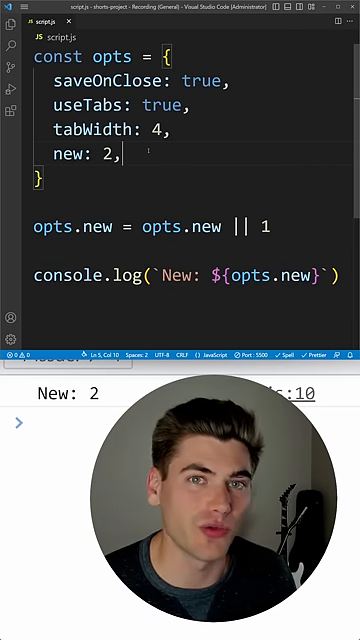
pyautogui.moveTo(140, 227); pyautogui.dragTo(268, 227)
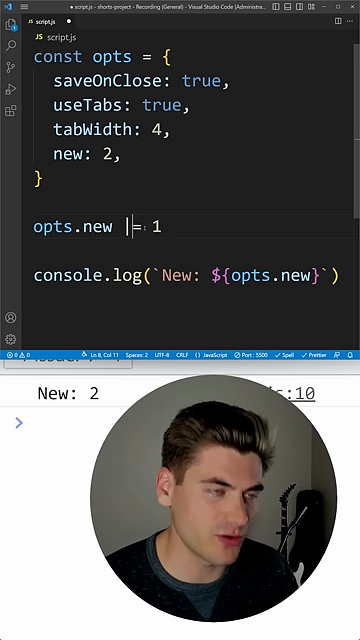
# Rewrite the fallback as opts.new ||= 1 so the console prints New: 1.
pyautogui.write('|')
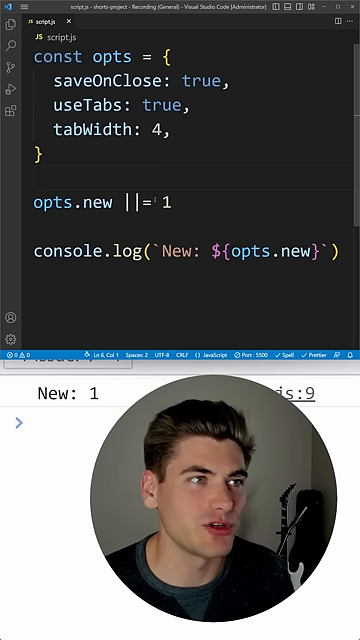
pyautogui.write('&&=')
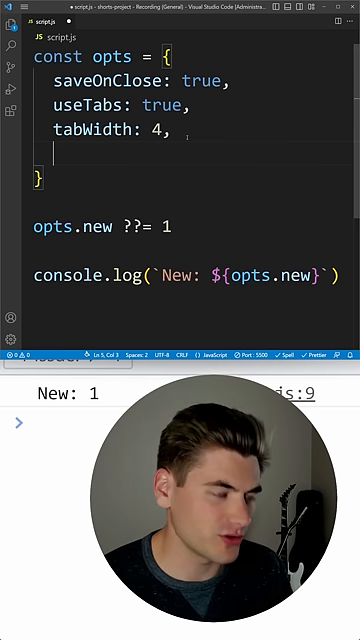
# Add new: 0 to opts so opts.new ??= 1 prints New: 0.
pyautogui.write('new: 0,')
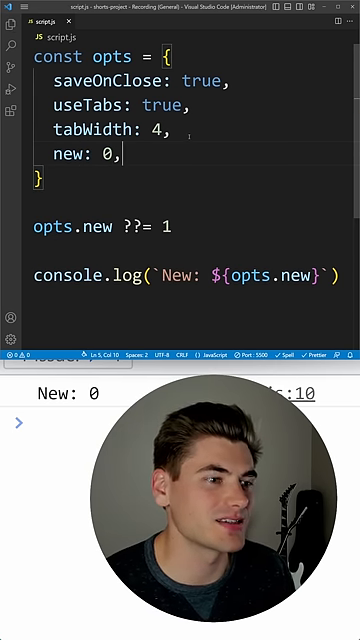